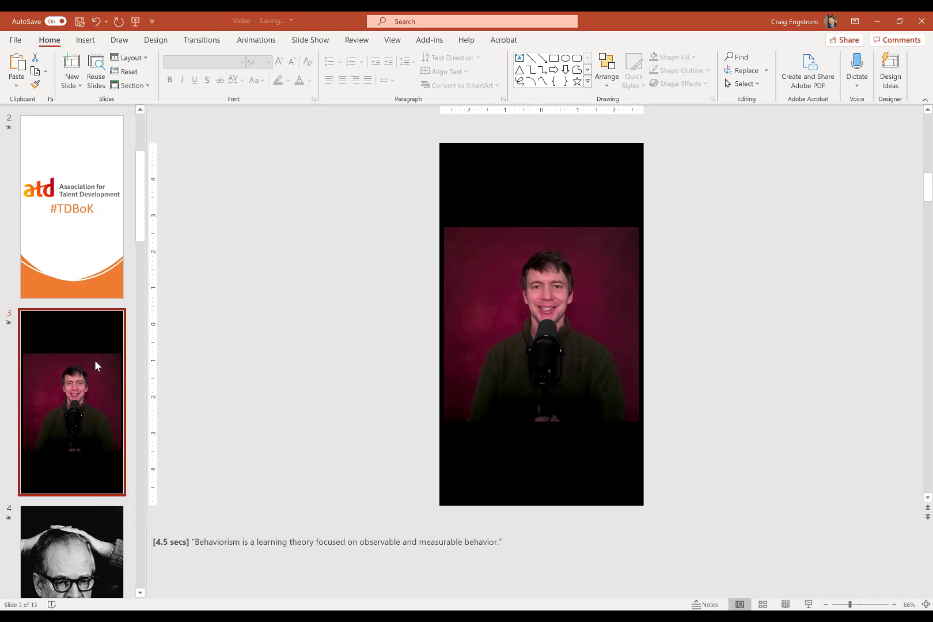
mouse_move(671, 302)
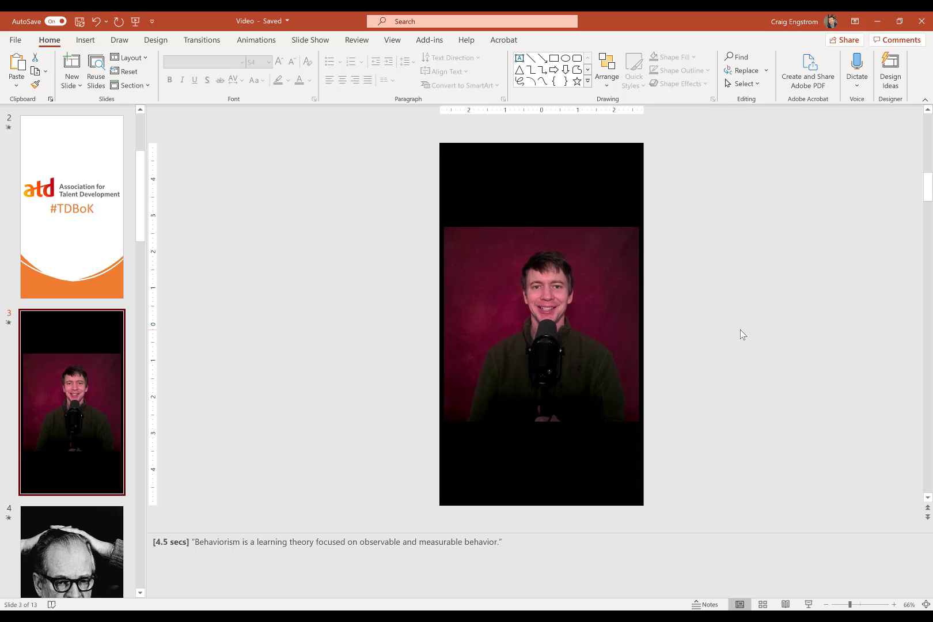
mouse_move(749, 326)
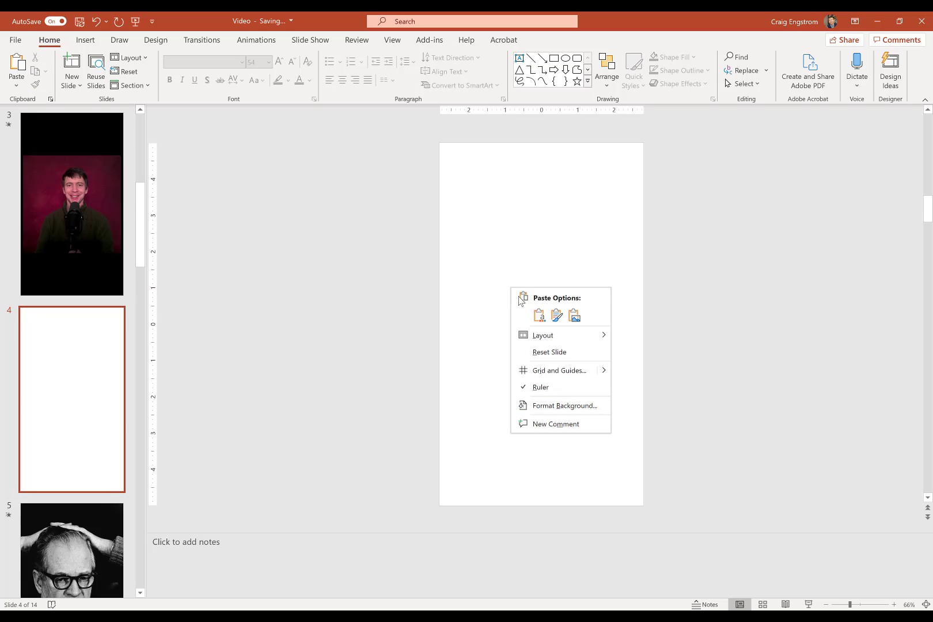
Fill slide 4's background with solid black via Format Background.
left_click(565, 406)
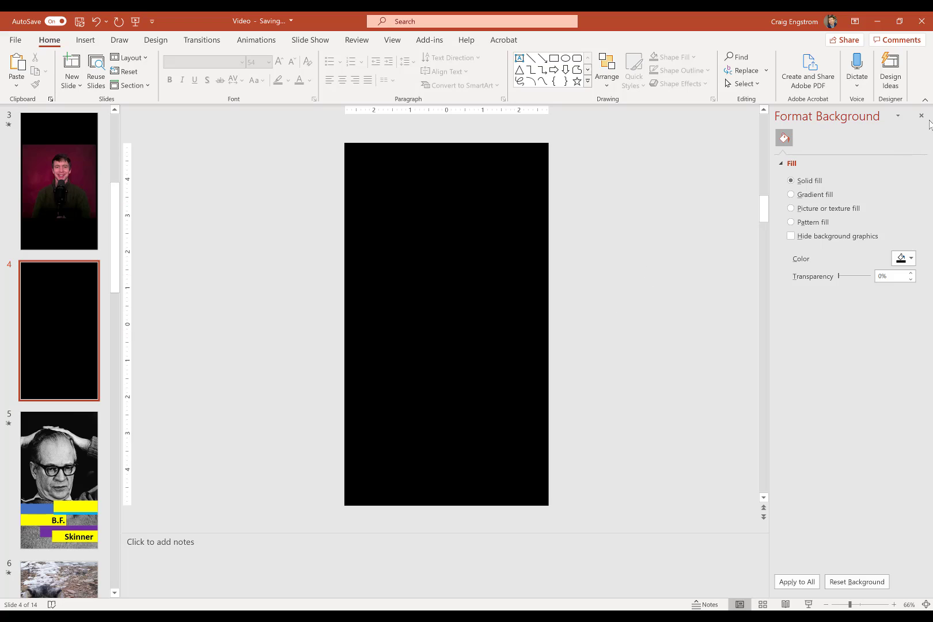
left_click(921, 116)
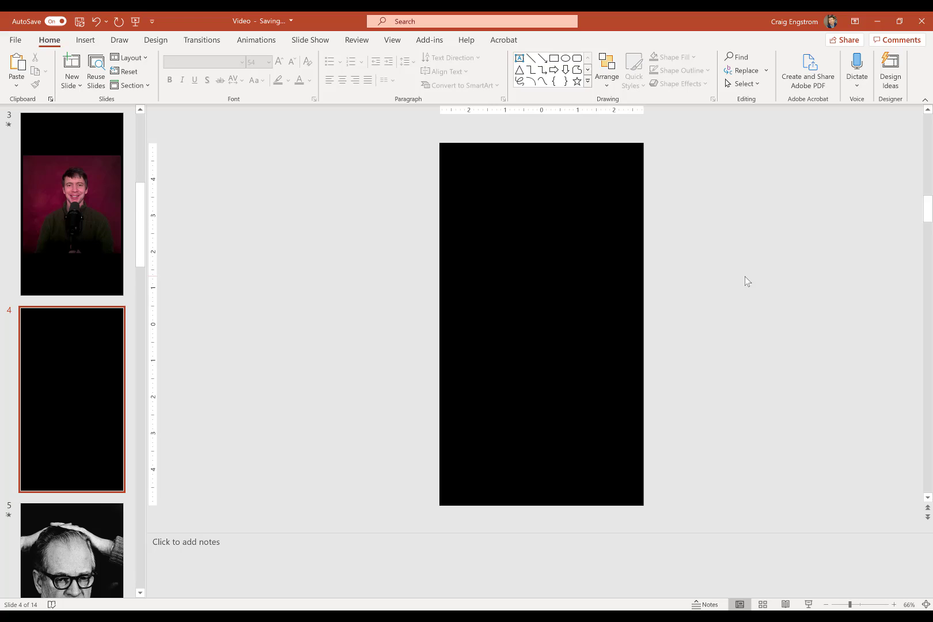
mouse_move(672, 271)
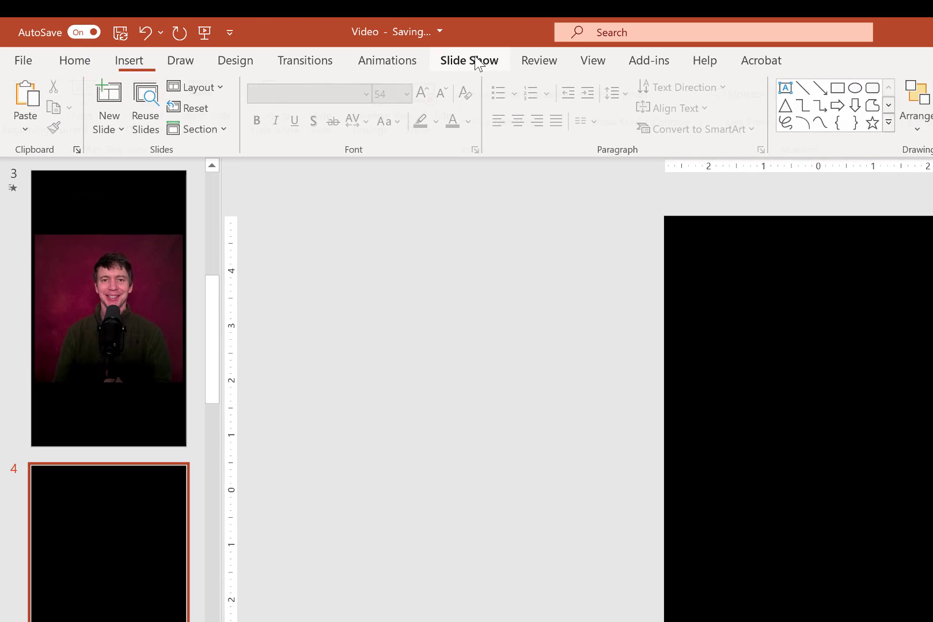
Launch Record Slide Show from the Slide Show tab.
left_click(469, 61)
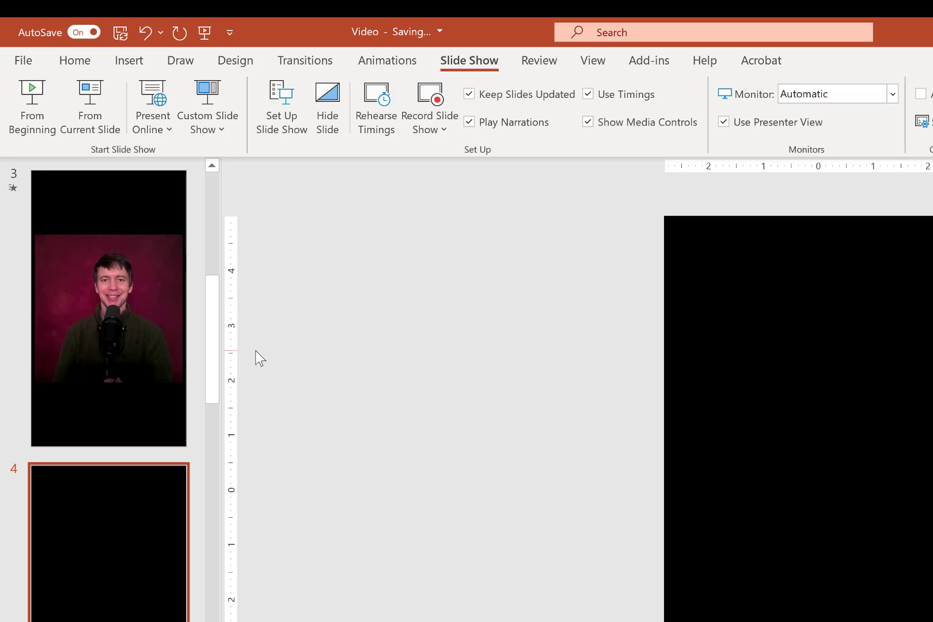
mouse_move(430, 105)
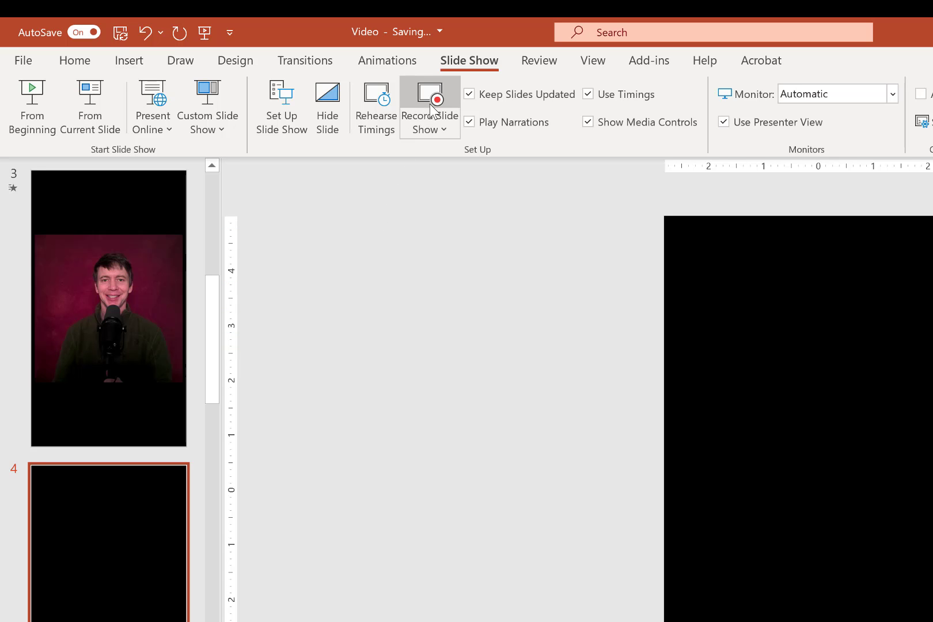
left_click(429, 98)
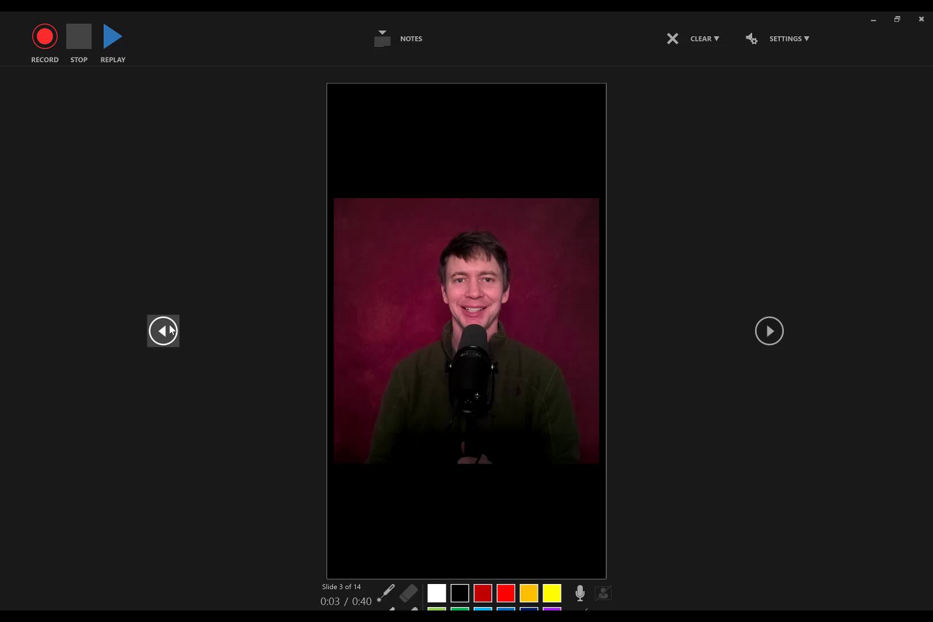
Advance to black slide 4, record a short camera clip, stop, and exit recording.
left_click(769, 330)
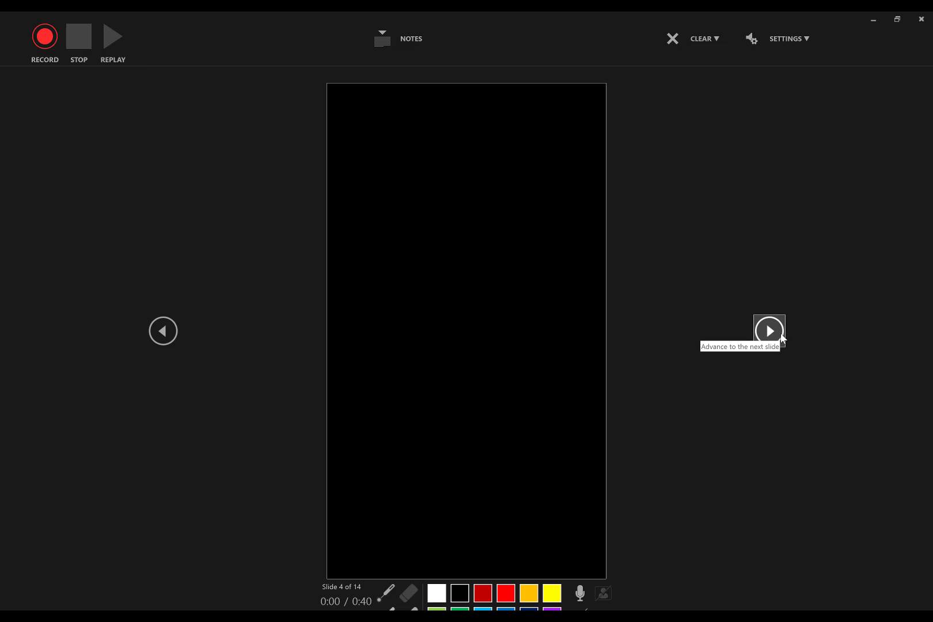
mouse_move(227, 421)
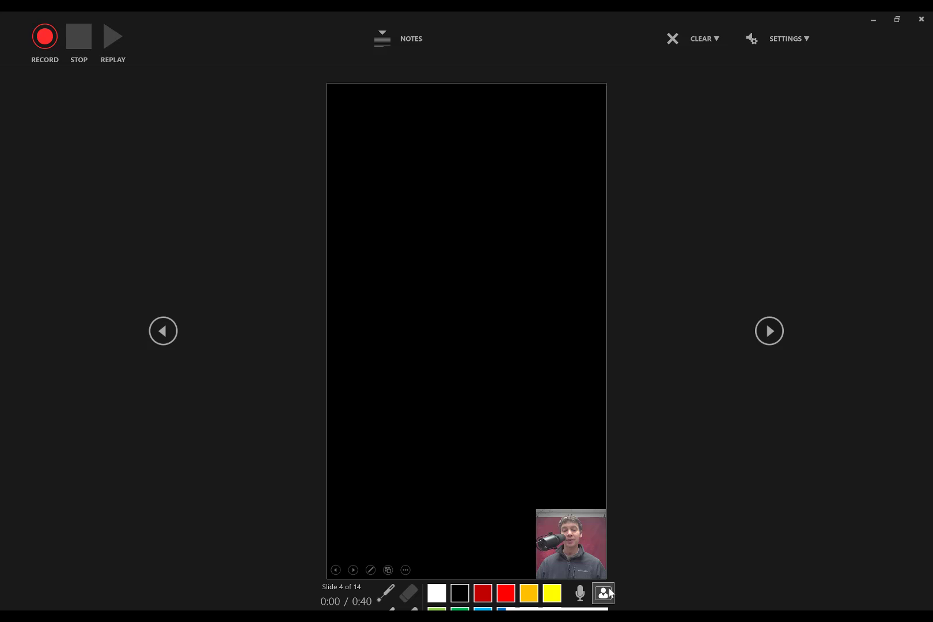
mouse_move(44, 39)
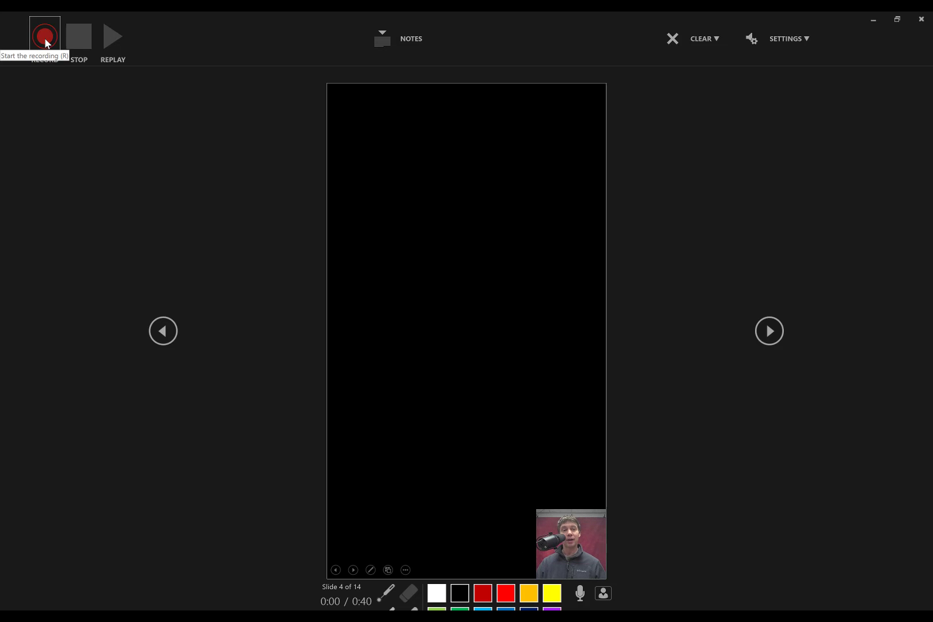
left_click(44, 36)
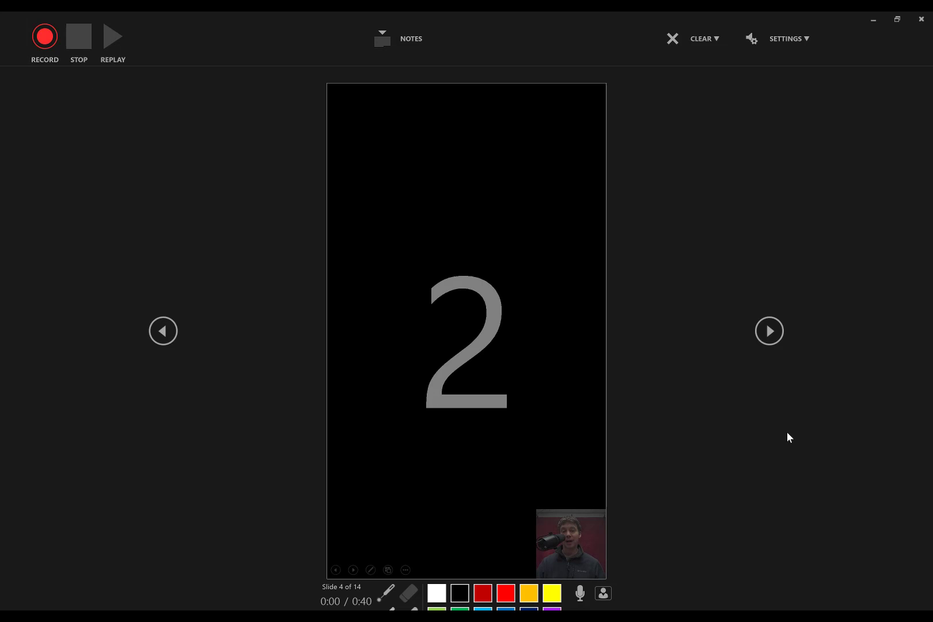
left_click(44, 36)
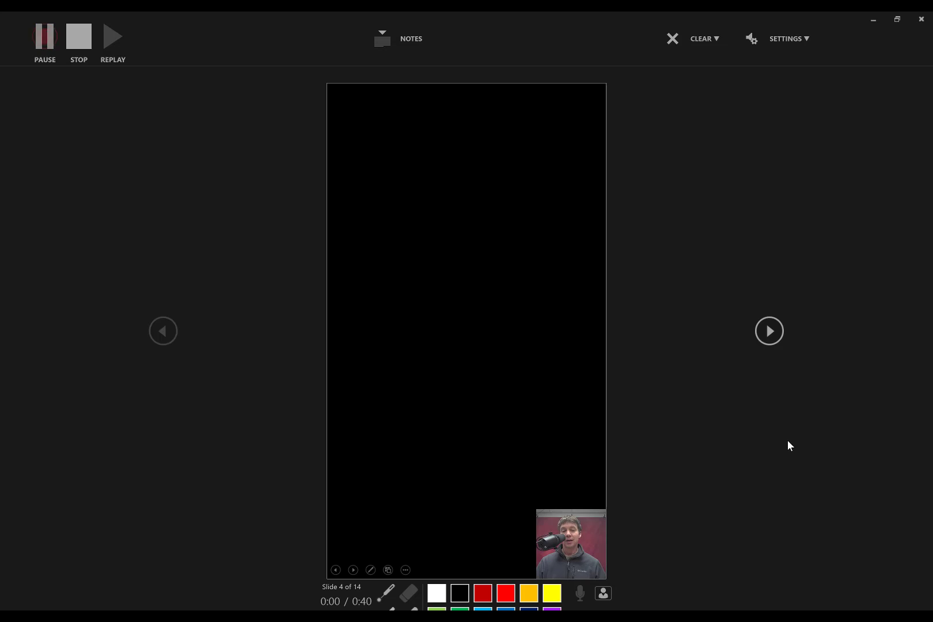
left_click(44, 36)
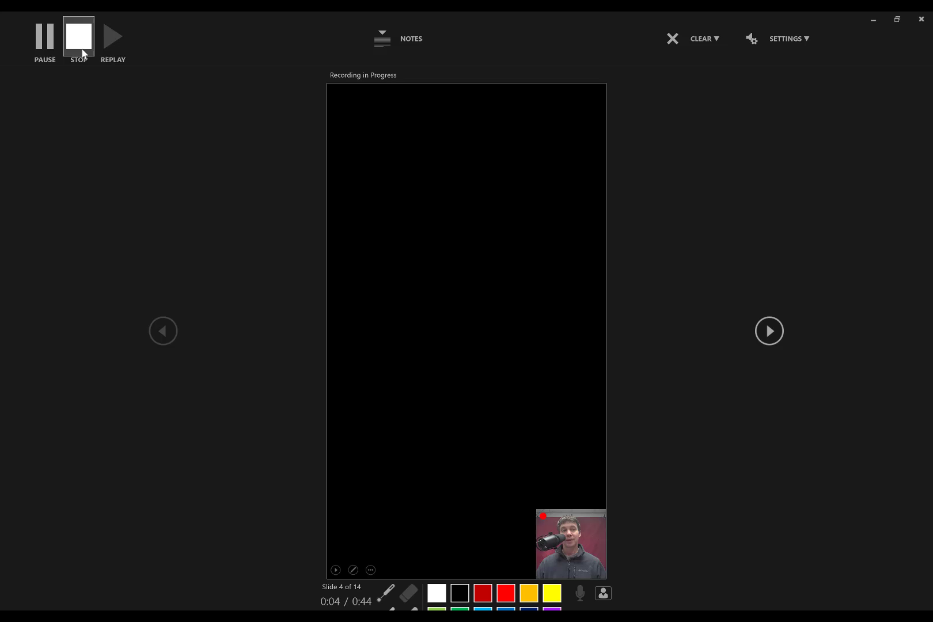
left_click(79, 36)
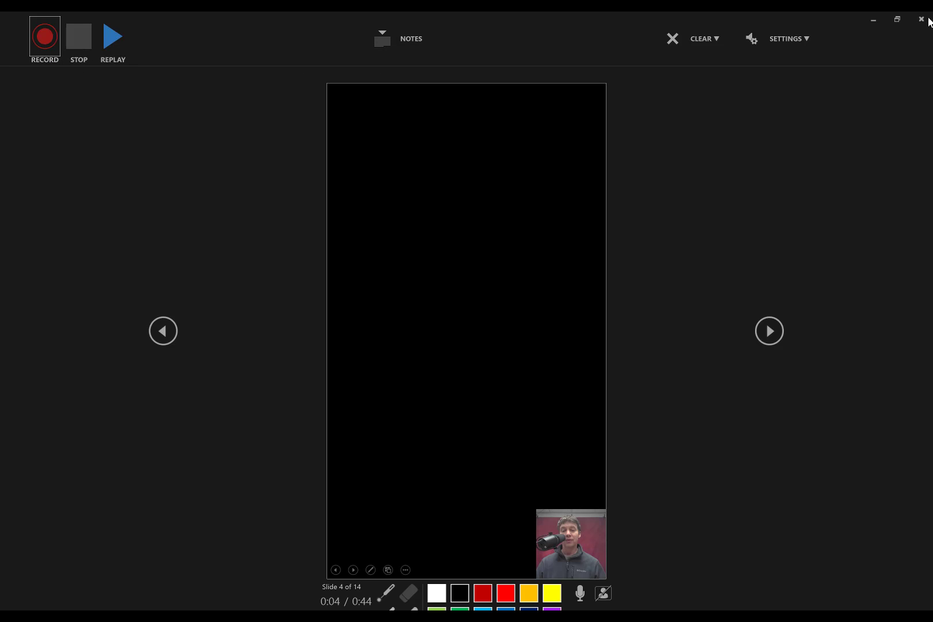
left_click(921, 19)
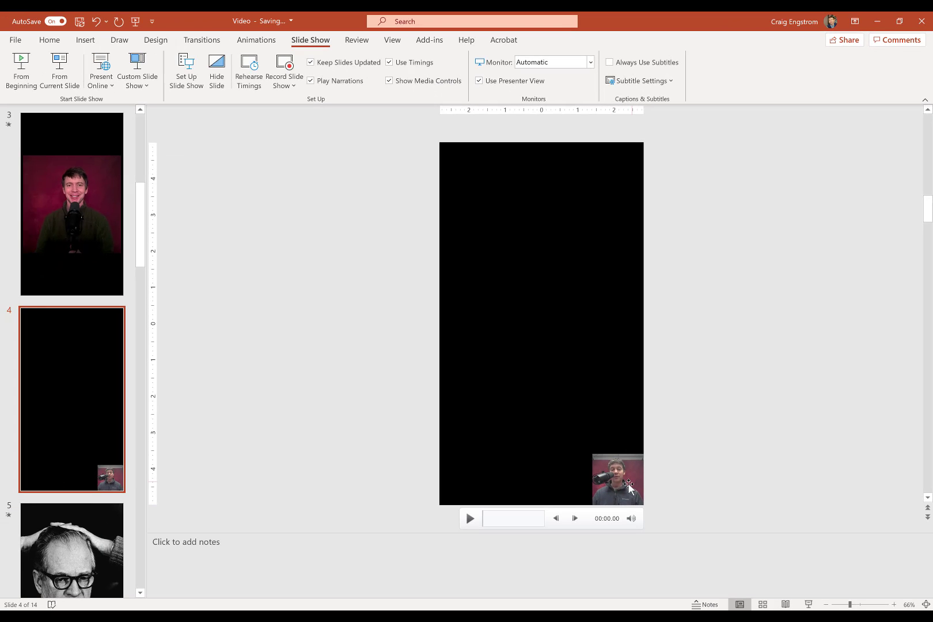
Move the small webcam video to the slide centre and enlarge it.
left_click(617, 482)
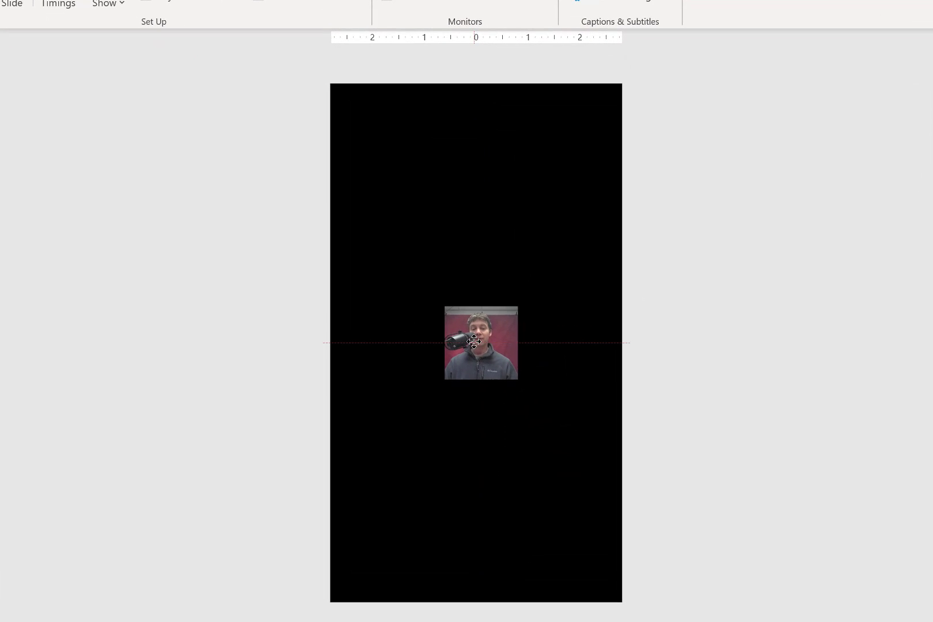
left_click(474, 343)
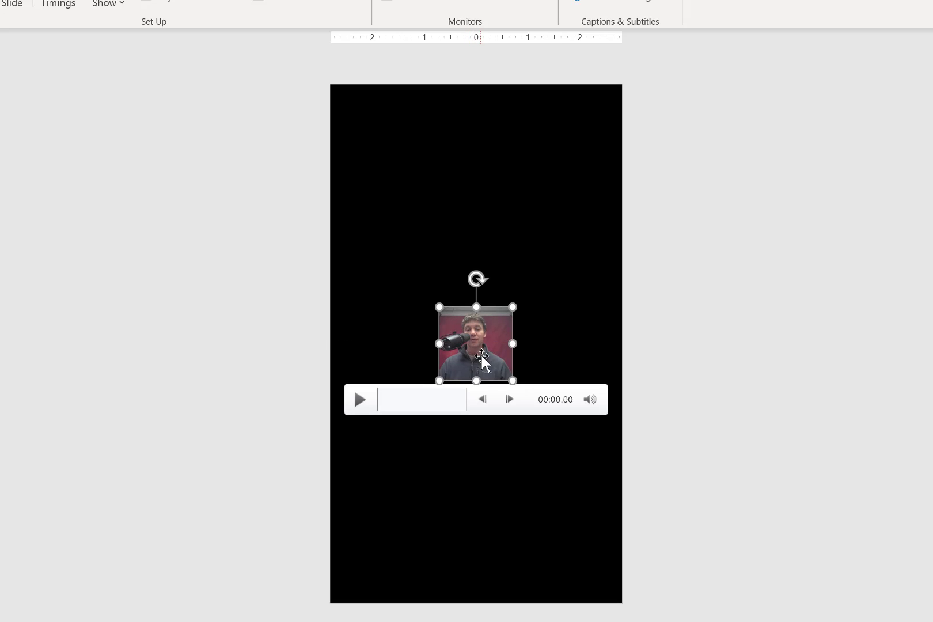
key("Ctrl")
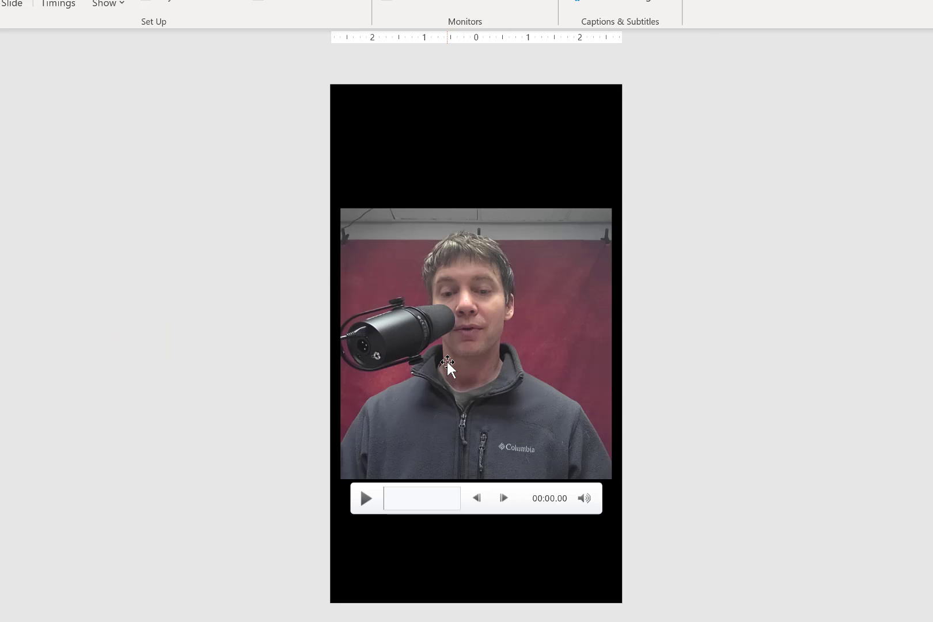
mouse_move(404, 498)
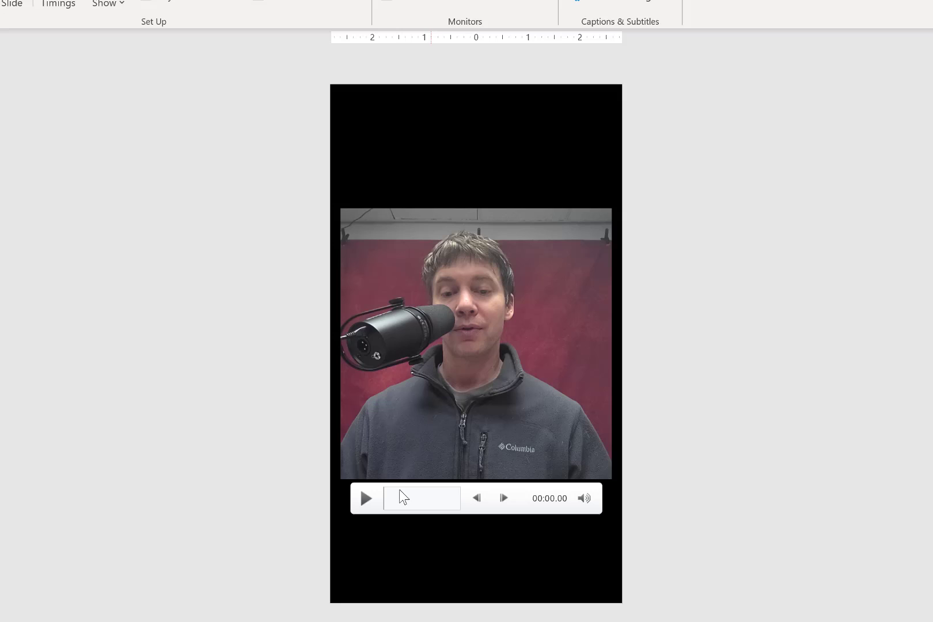
Trim the webcam clip to start at 00:00.678 and end at 00:02.685.
right_click(474, 344)
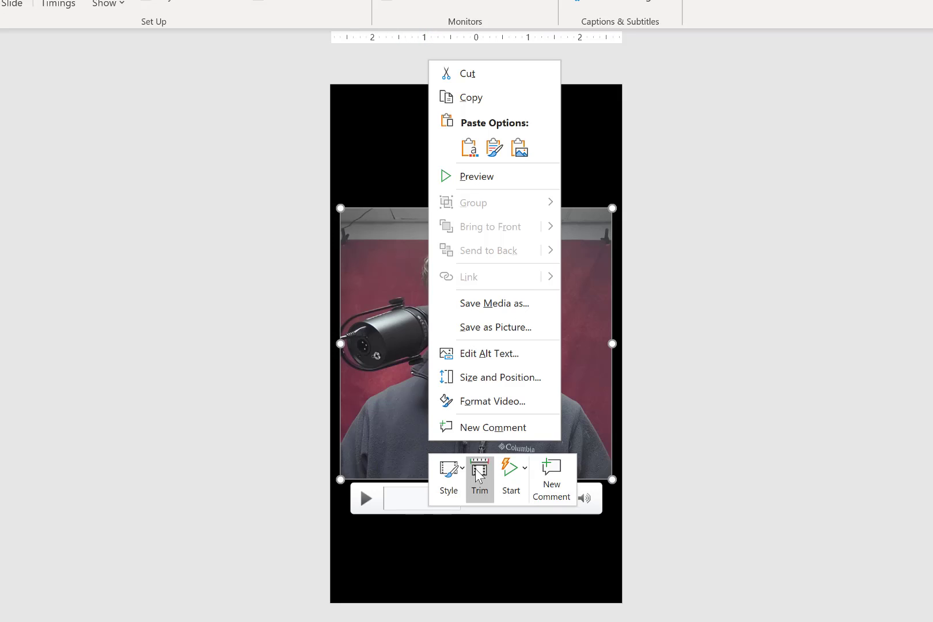
left_click(480, 475)
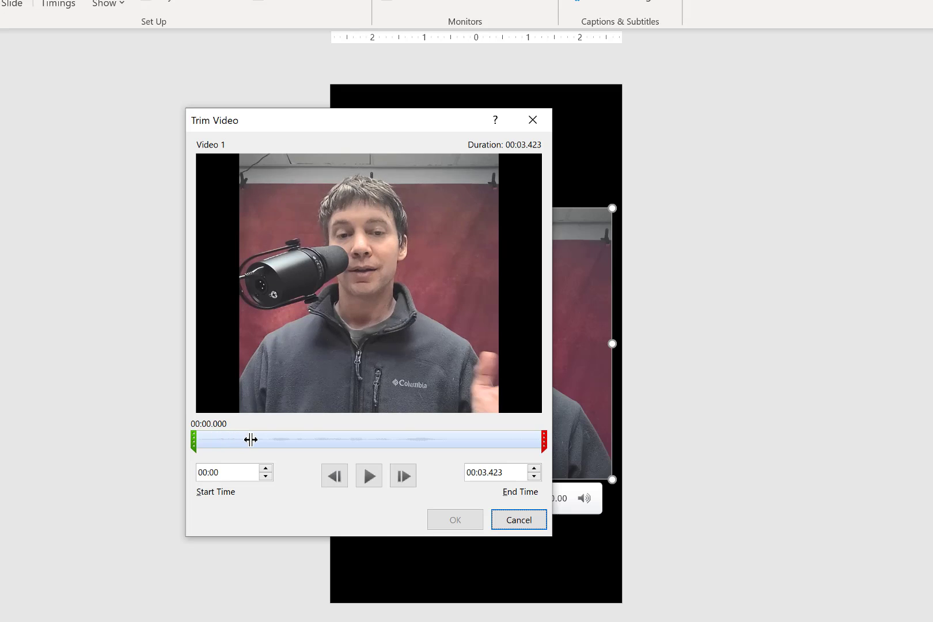
left_click_drag(196, 440, 260, 440)
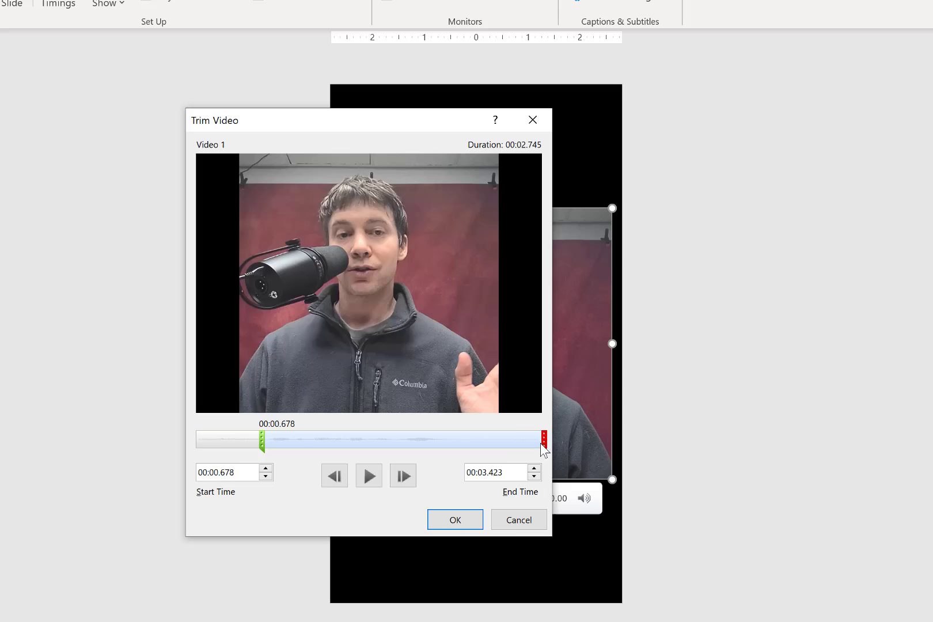
left_click_drag(543, 440, 465, 440)
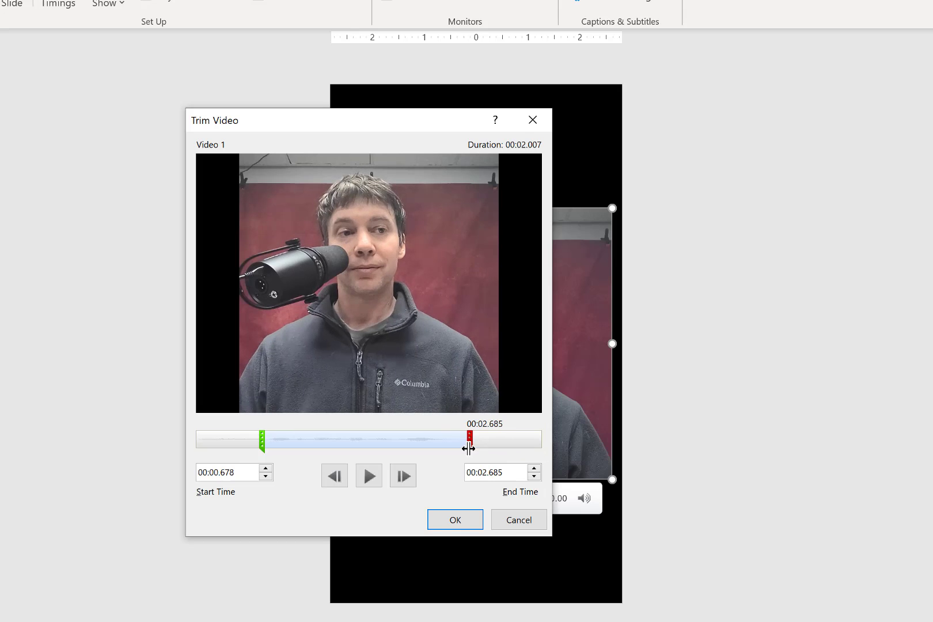
left_click(455, 520)
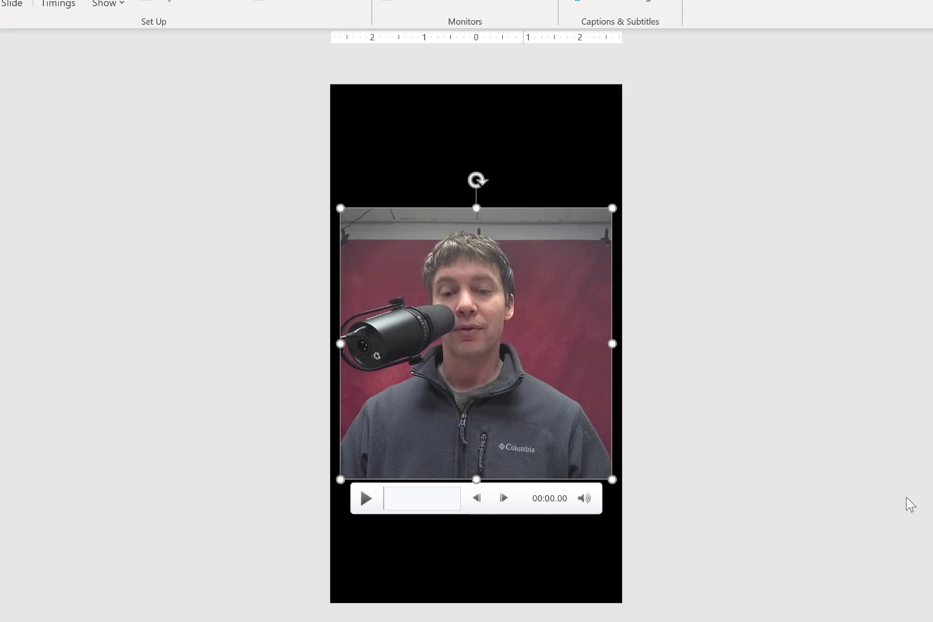
mouse_move(756, 426)
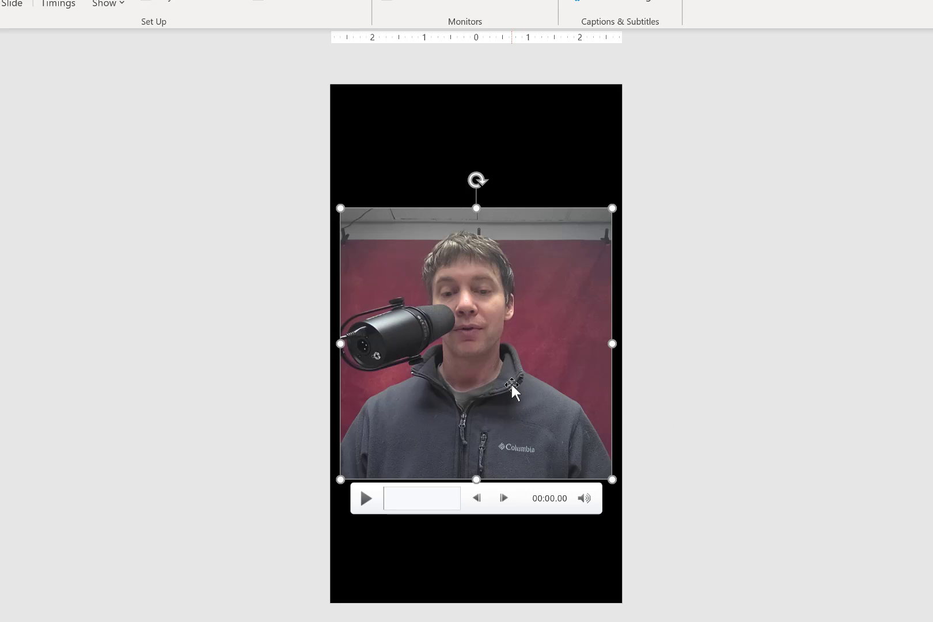
Set the webcam video's Start option to Automatically, then reselect slide 4.
right_click(512, 386)
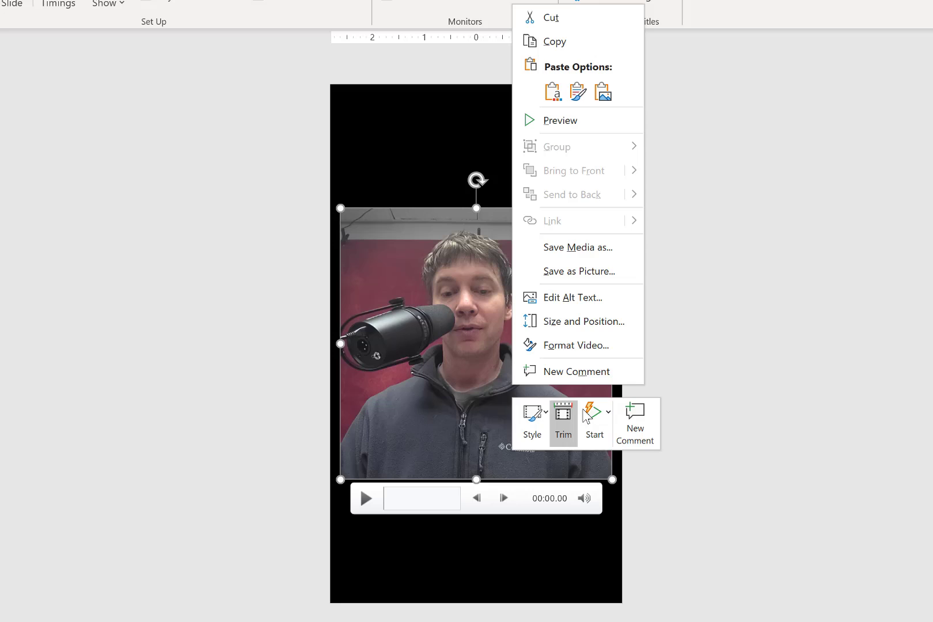
left_click(165, 314)
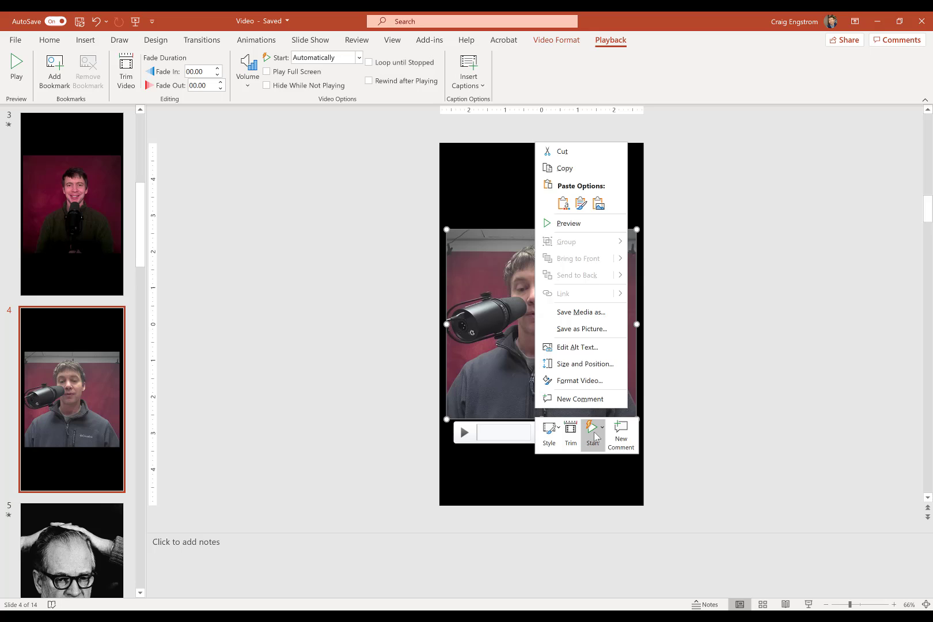
left_click(593, 432)
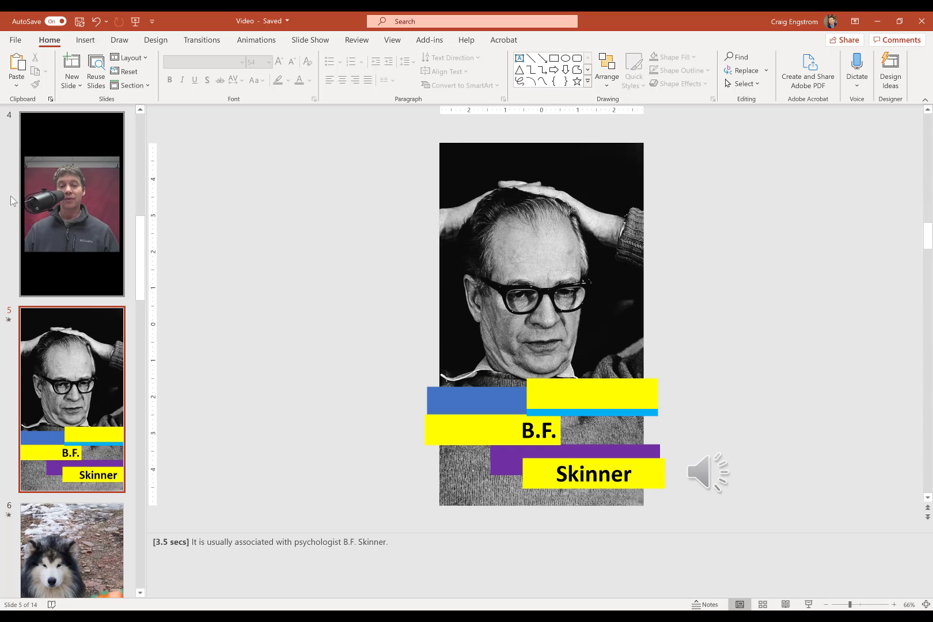
left_click(72, 204)
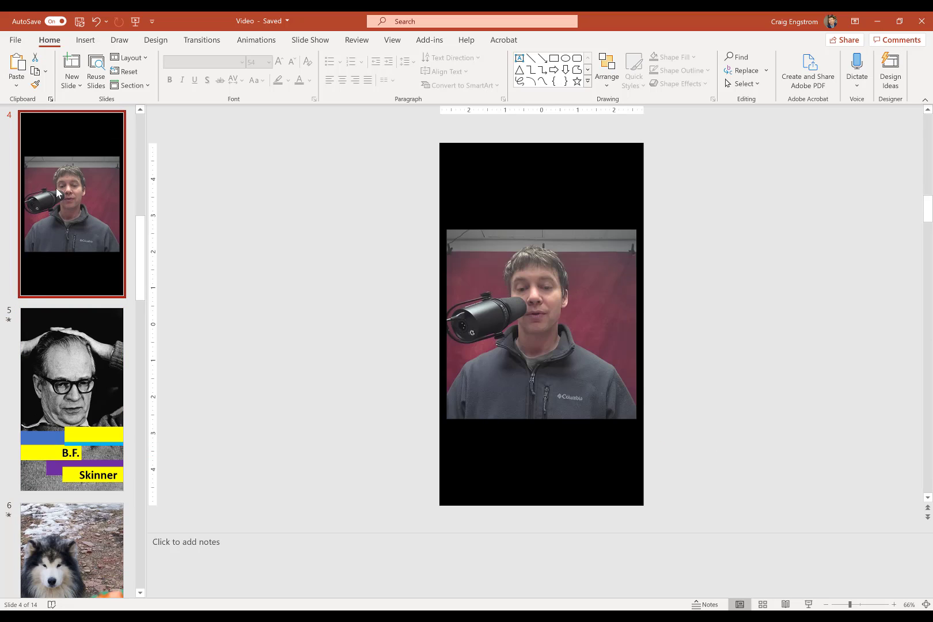